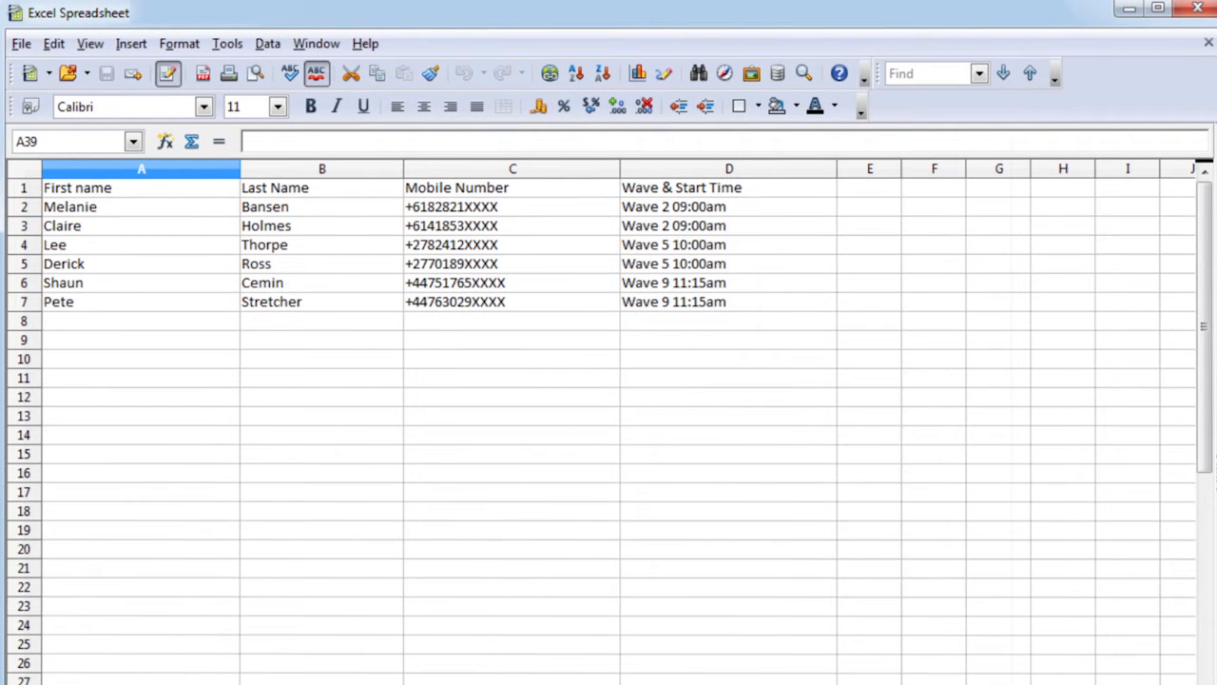
Check the six contacts' mobile numbers and wave times in Calc, then switch to BulkSMS.
{"action": "left_click", "coordinate": [456, 188]}
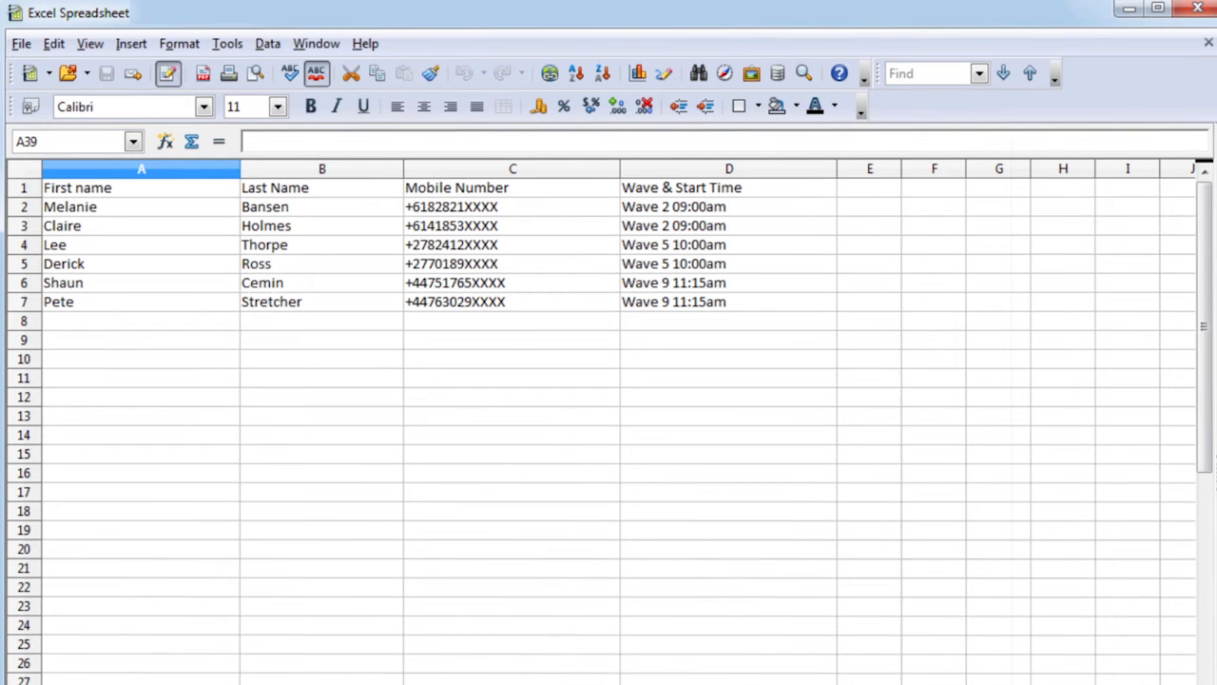
{"action": "left_click", "coordinate": [730, 168]}
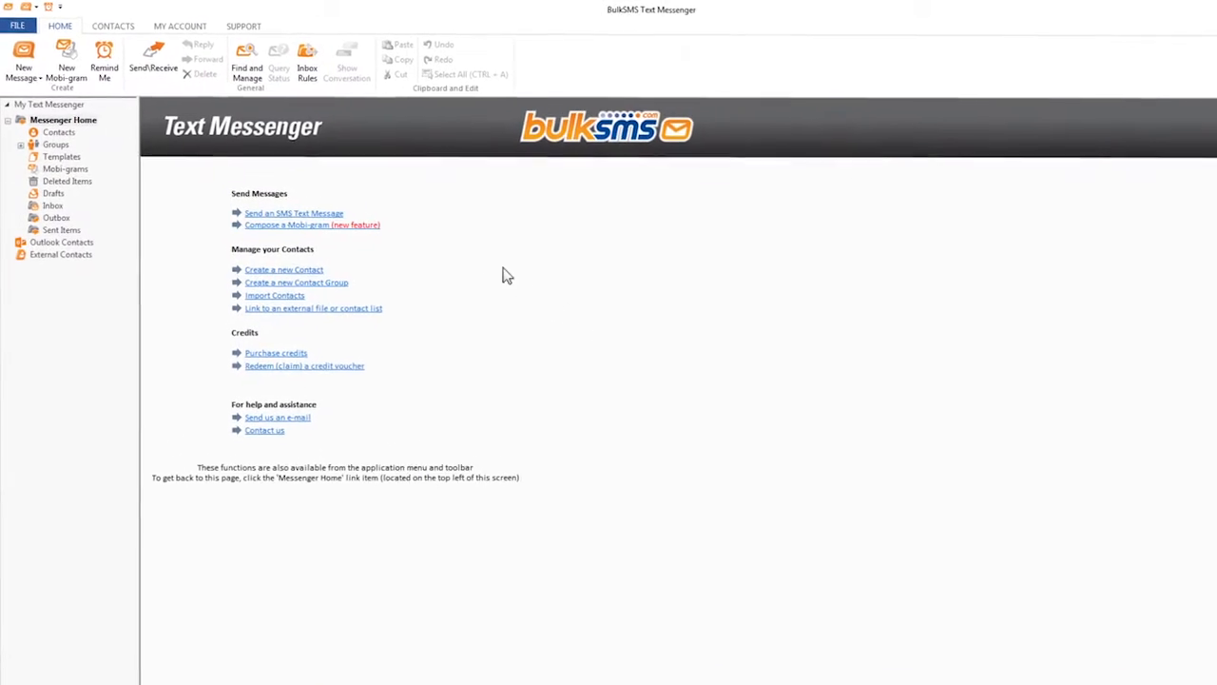
Launch the Import Contacts wizard from the Contacts ribbon tab.
{"action": "left_click", "coordinate": [126, 27]}
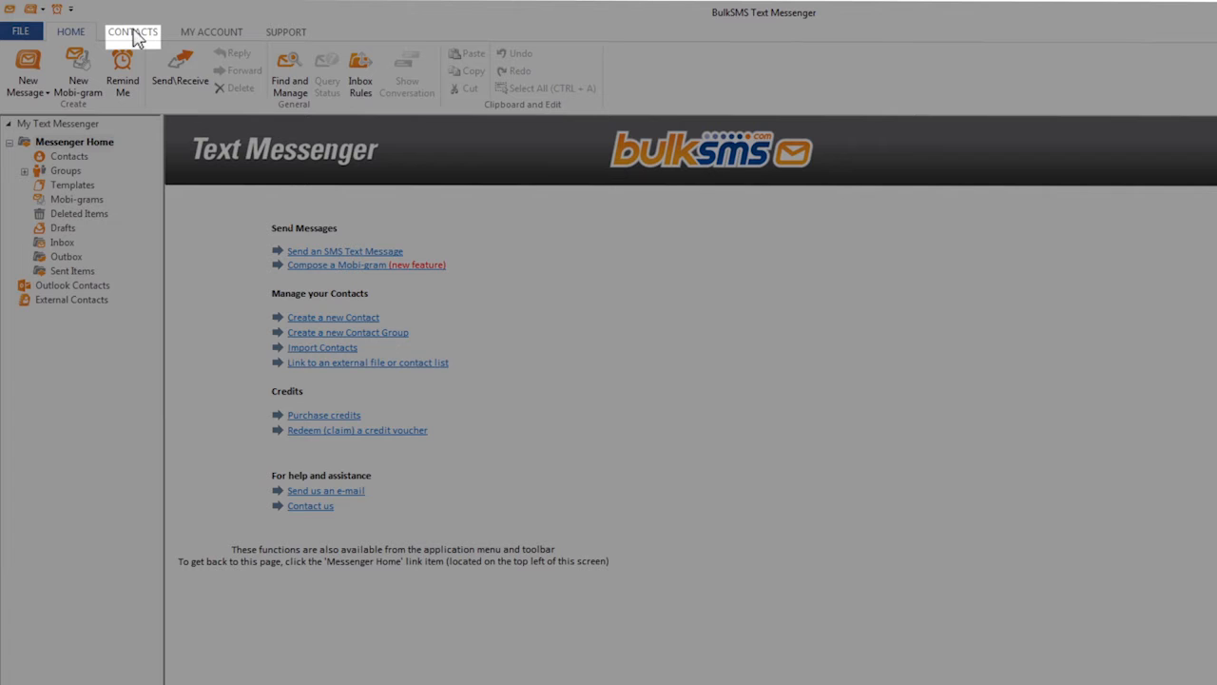
{"action": "left_click", "coordinate": [132, 30]}
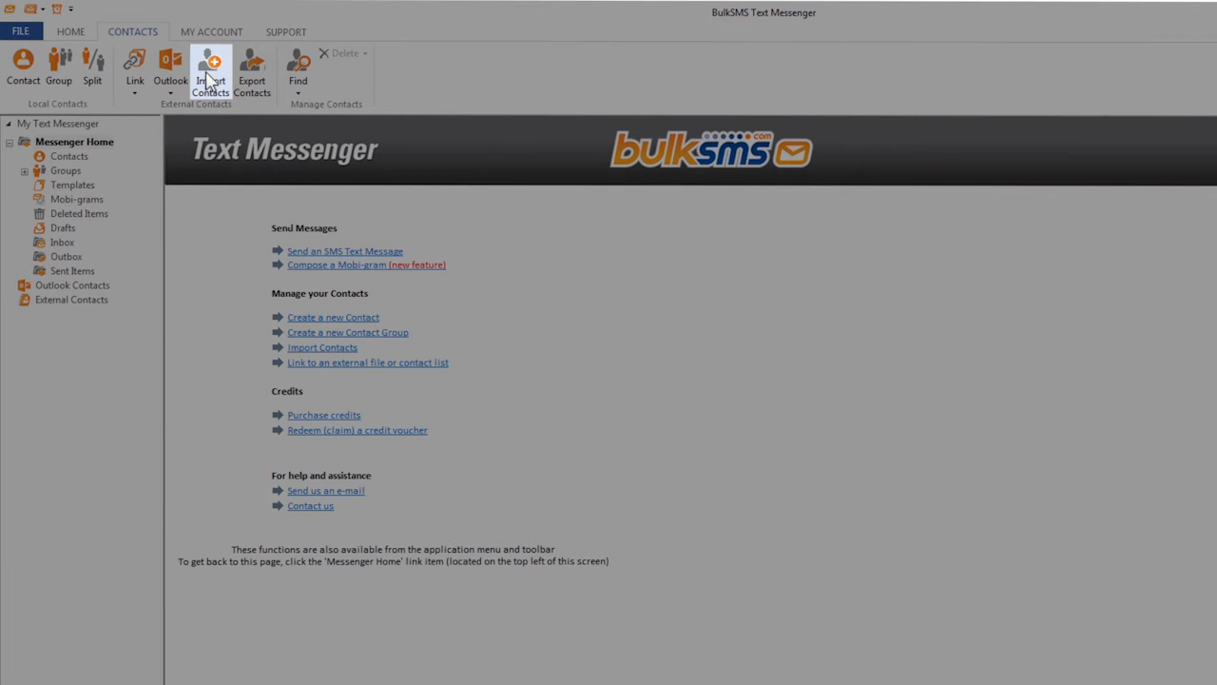
{"action": "left_click", "coordinate": [211, 64]}
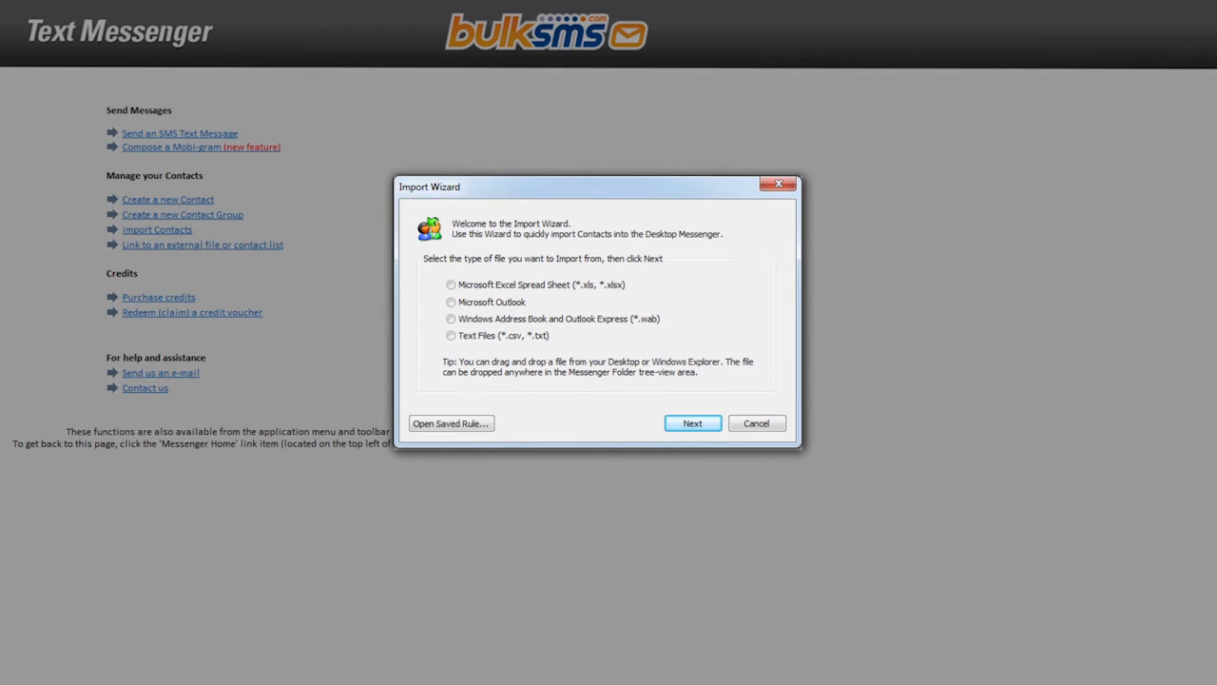
{"action": "mouse_move", "coordinate": [265, 139]}
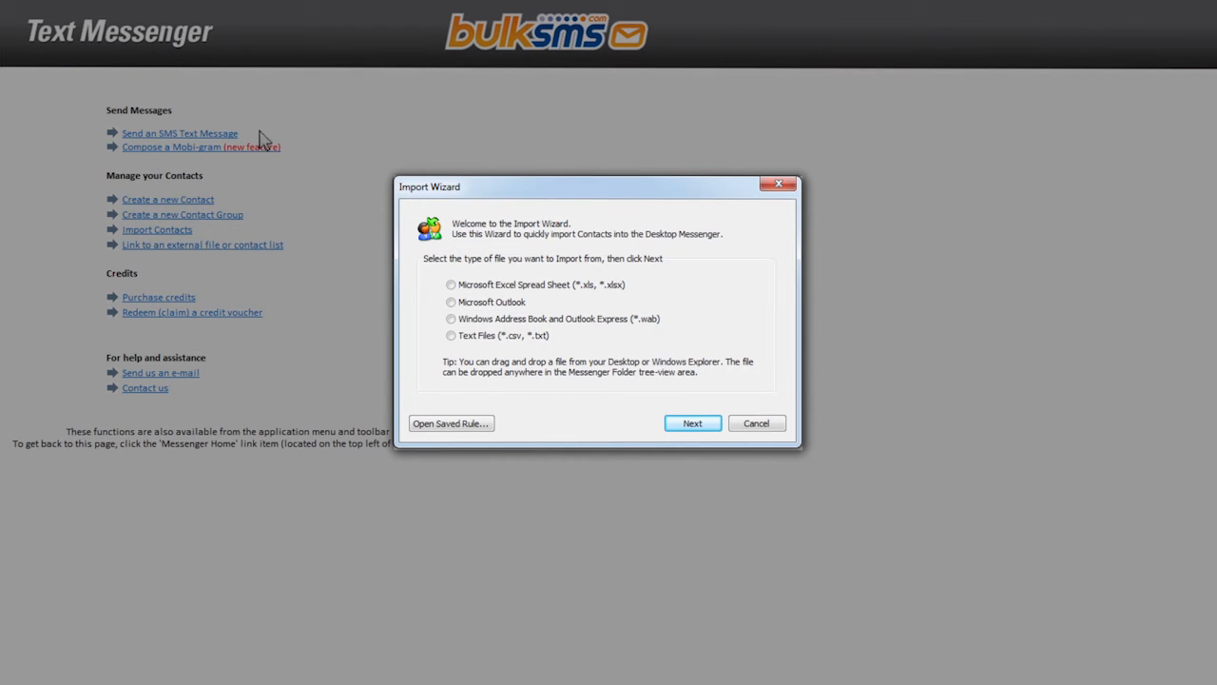
Choose Microsoft Excel Spread Sheet as the source and load the Excel Spreadsheet file.
{"action": "left_click", "coordinate": [448, 284]}
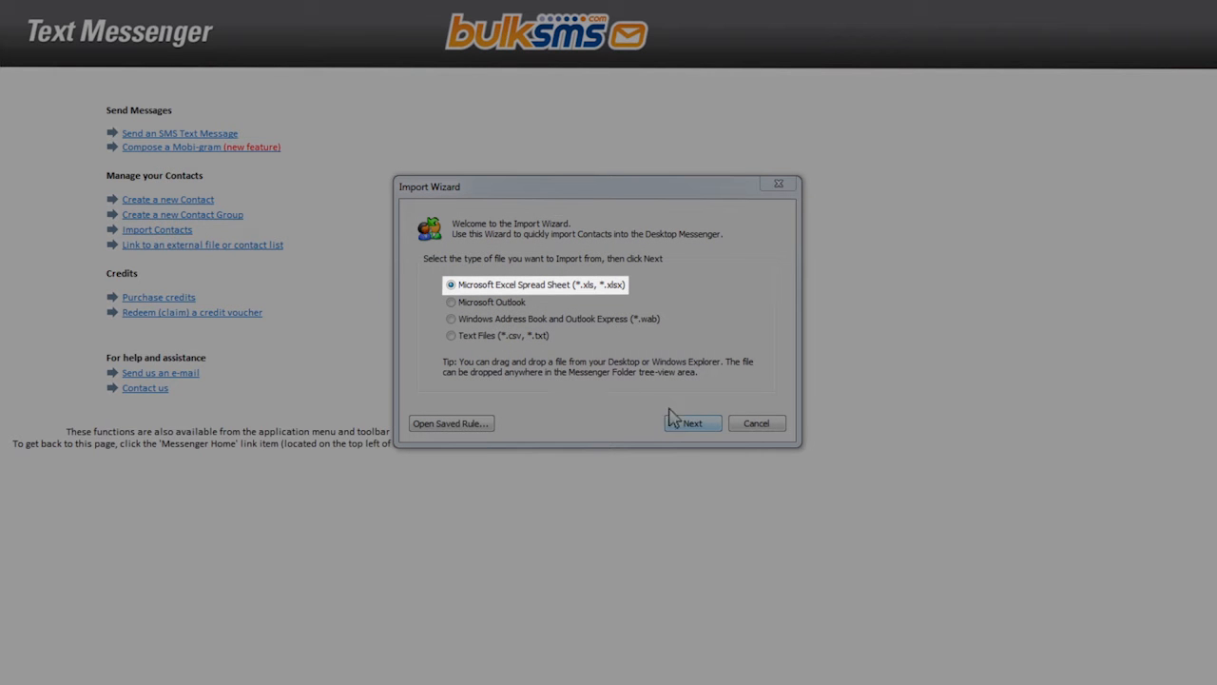
{"action": "left_click", "coordinate": [692, 424]}
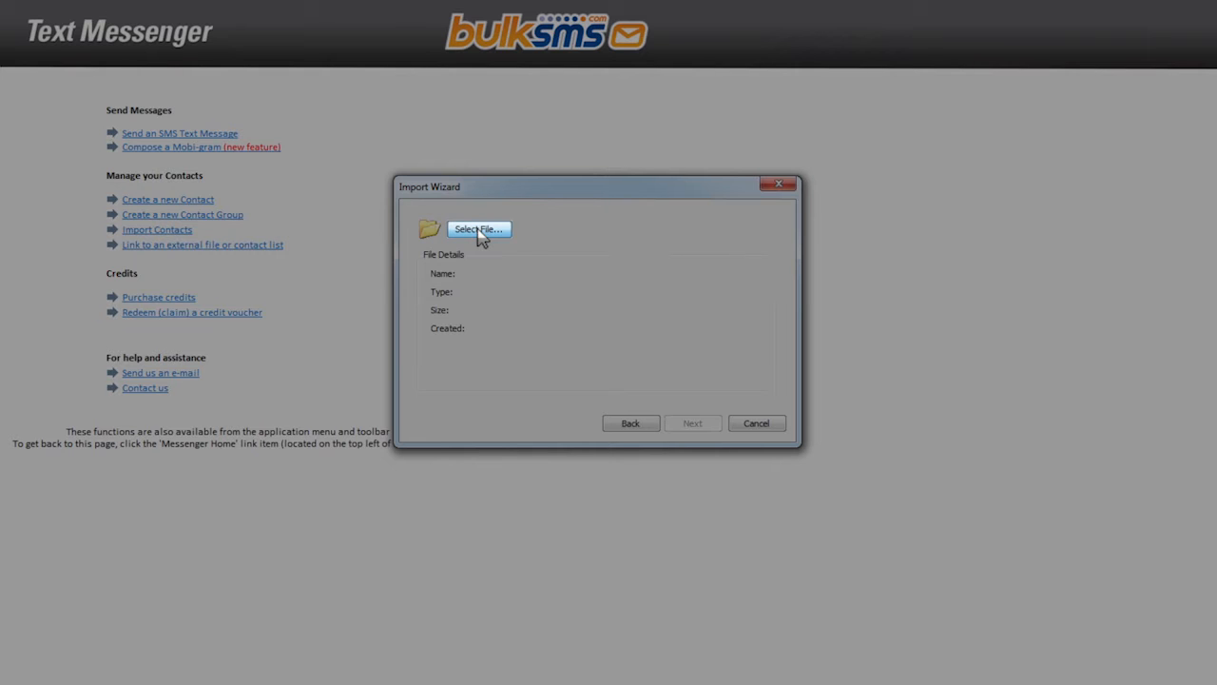
{"action": "left_click", "coordinate": [477, 228]}
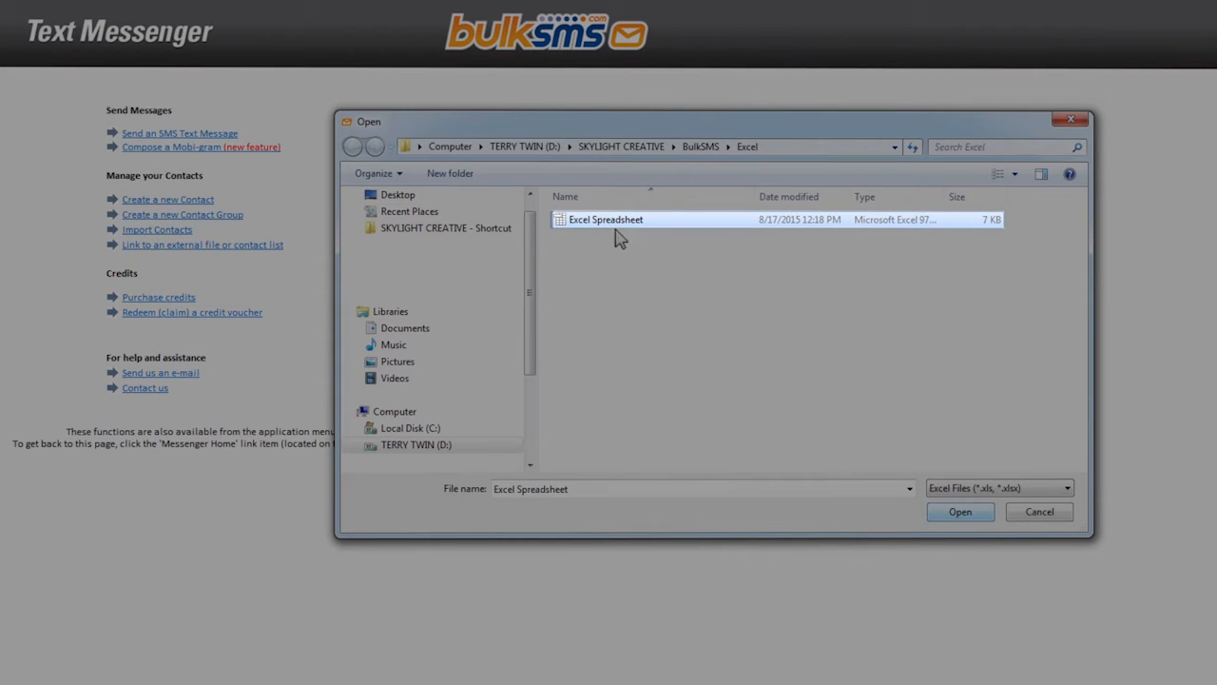
{"action": "left_click", "coordinate": [960, 512]}
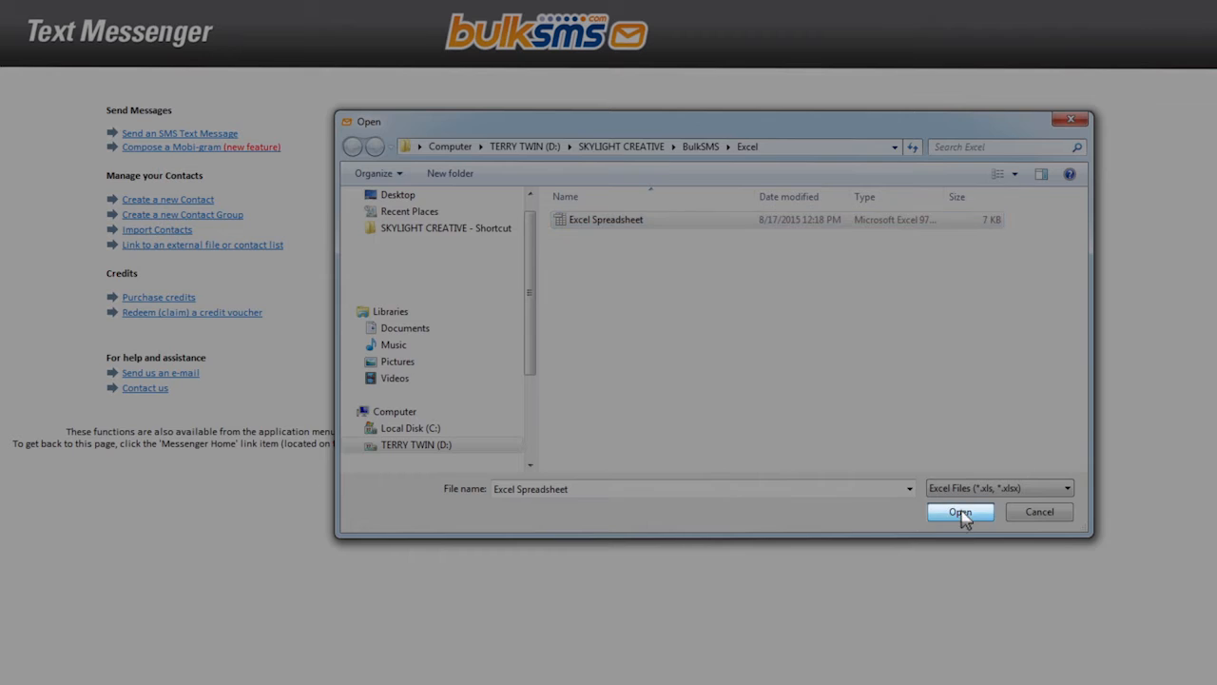
{"action": "left_click", "coordinate": [960, 511]}
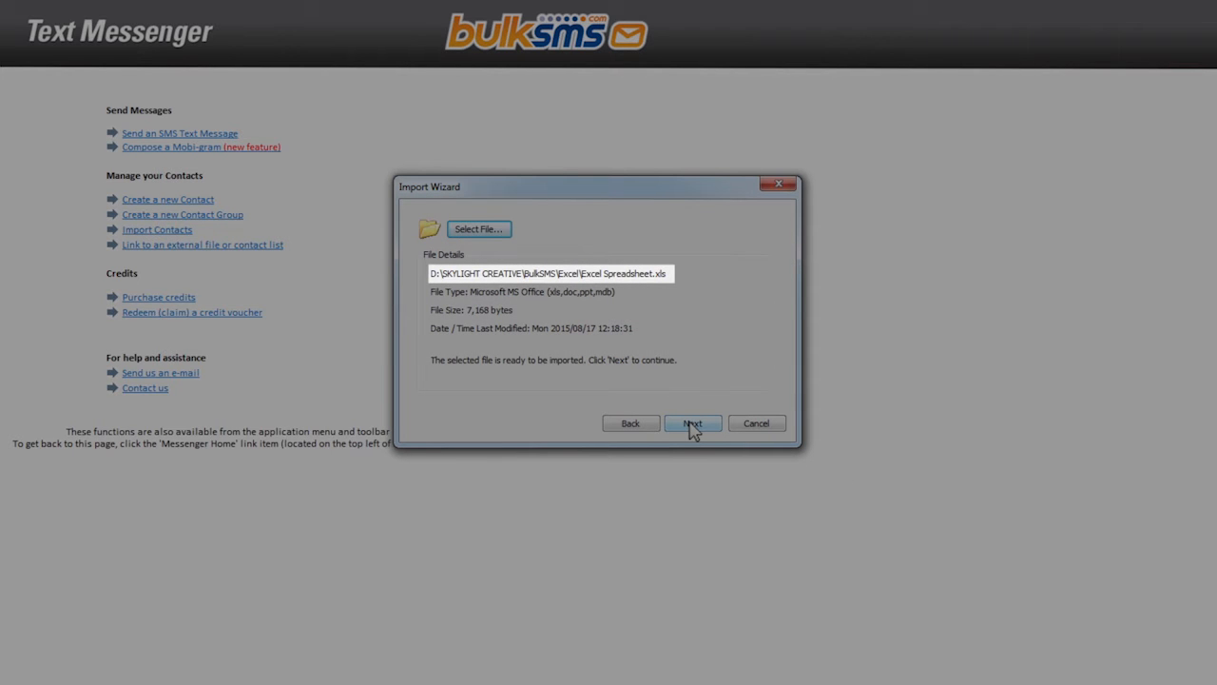
{"action": "left_click", "coordinate": [692, 422]}
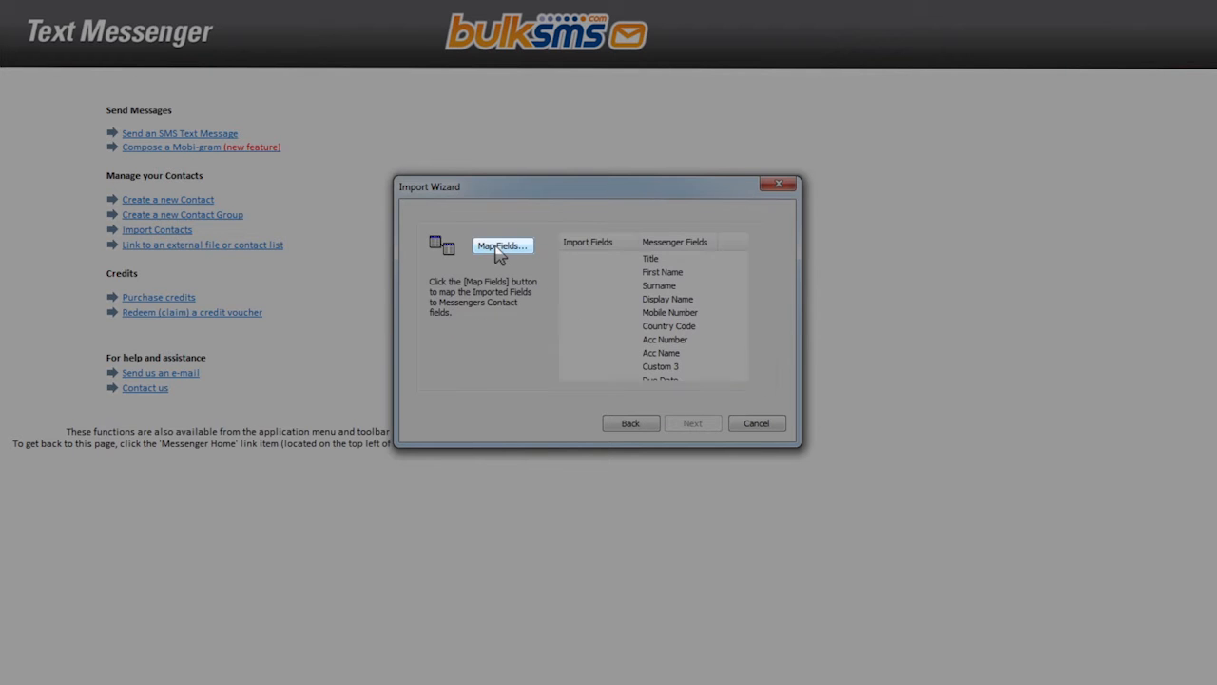
Open Map Fields and tick Ignore First Row (column names) to skip the header.
{"action": "left_click", "coordinate": [502, 245]}
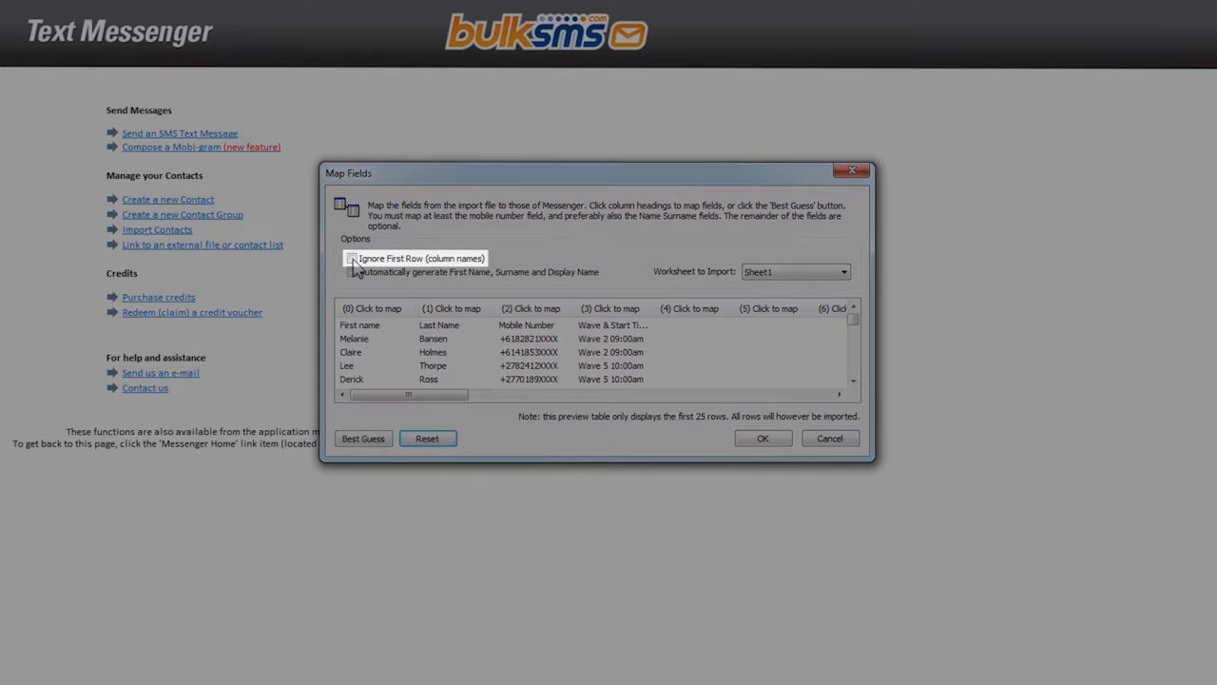
{"action": "left_click", "coordinate": [354, 259]}
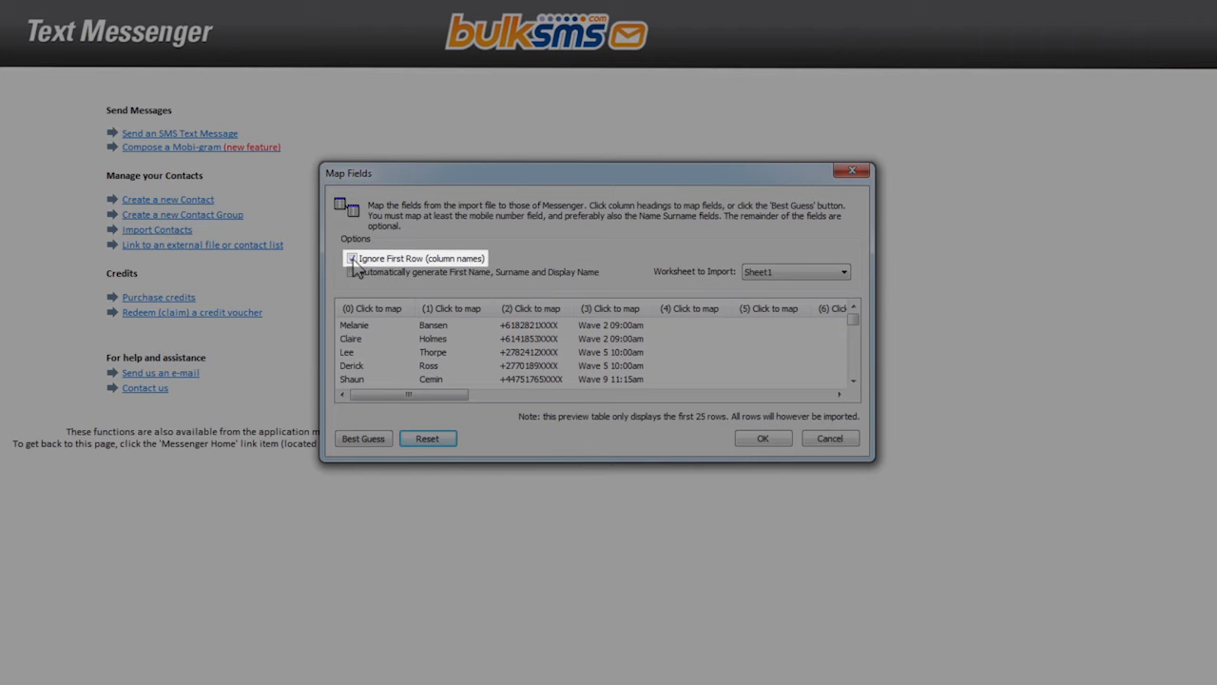
{"action": "left_click", "coordinate": [350, 257]}
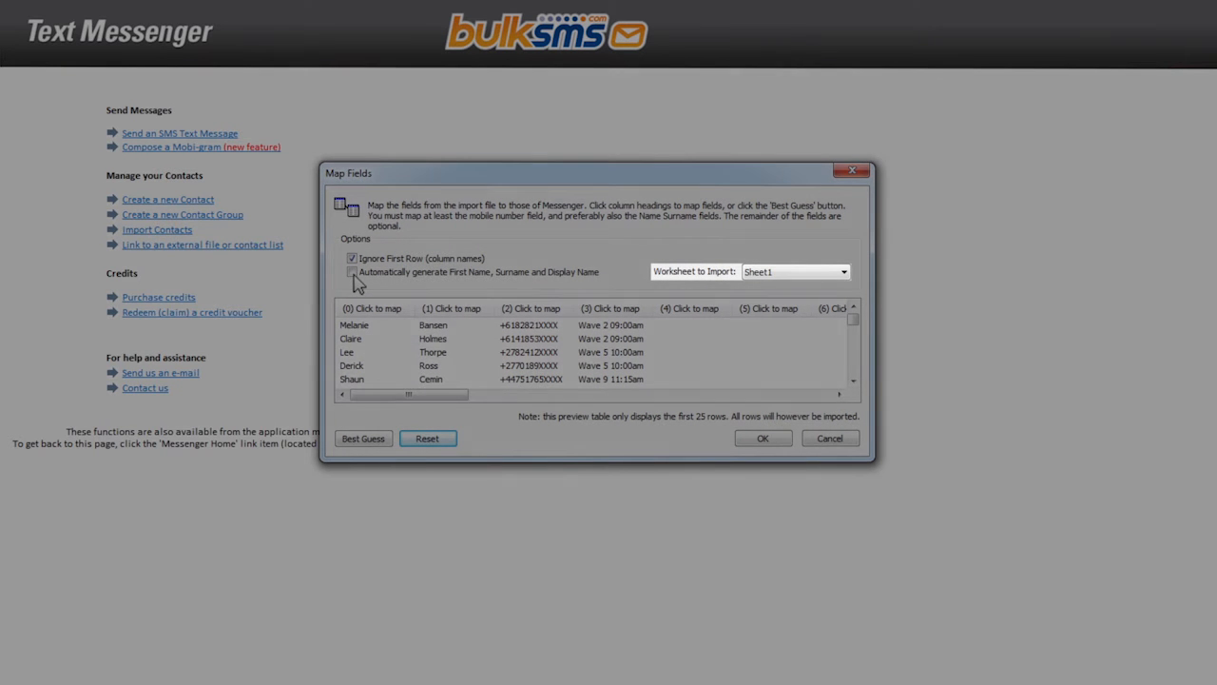
Map the columns to First Name, Surname, Mobile Number and Custom 5, and accept.
{"action": "left_click", "coordinate": [344, 258]}
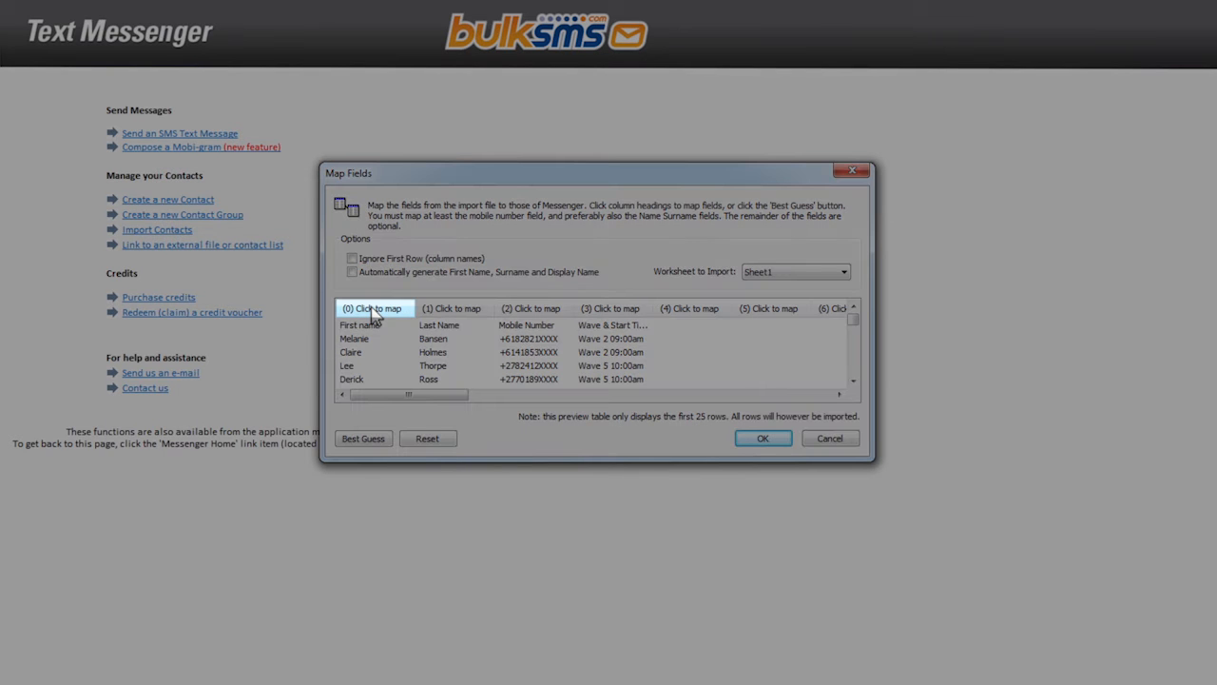
{"action": "left_click", "coordinate": [374, 308]}
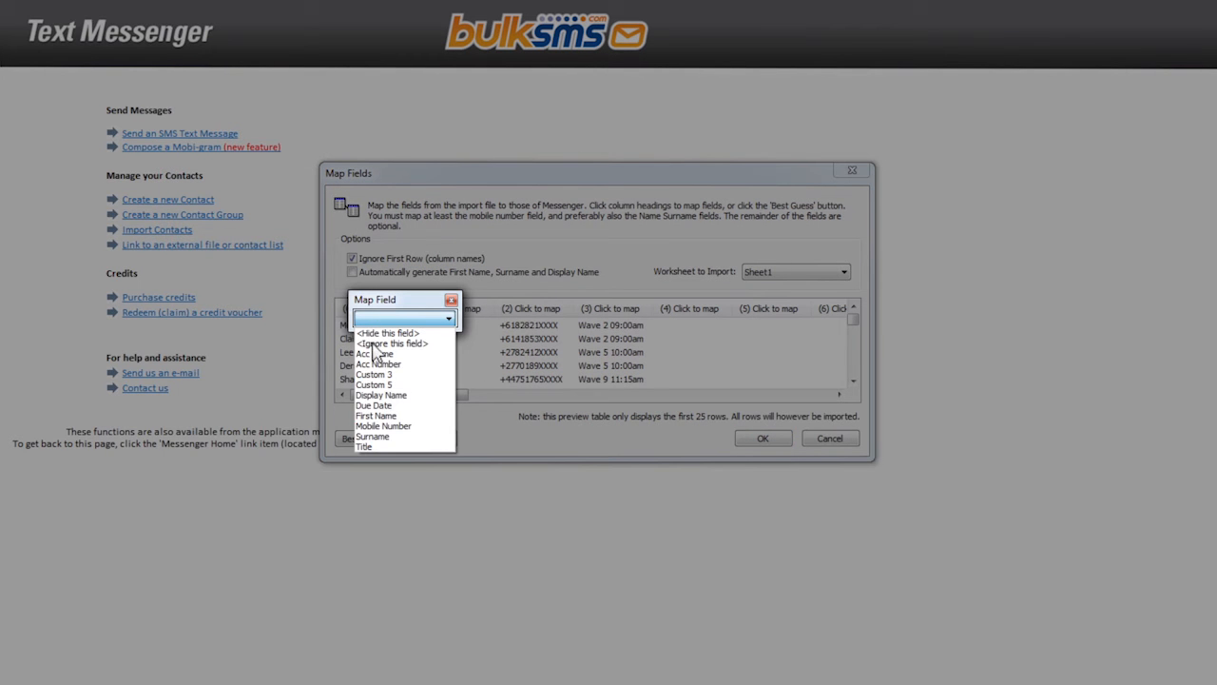
{"action": "mouse_move", "coordinate": [379, 415]}
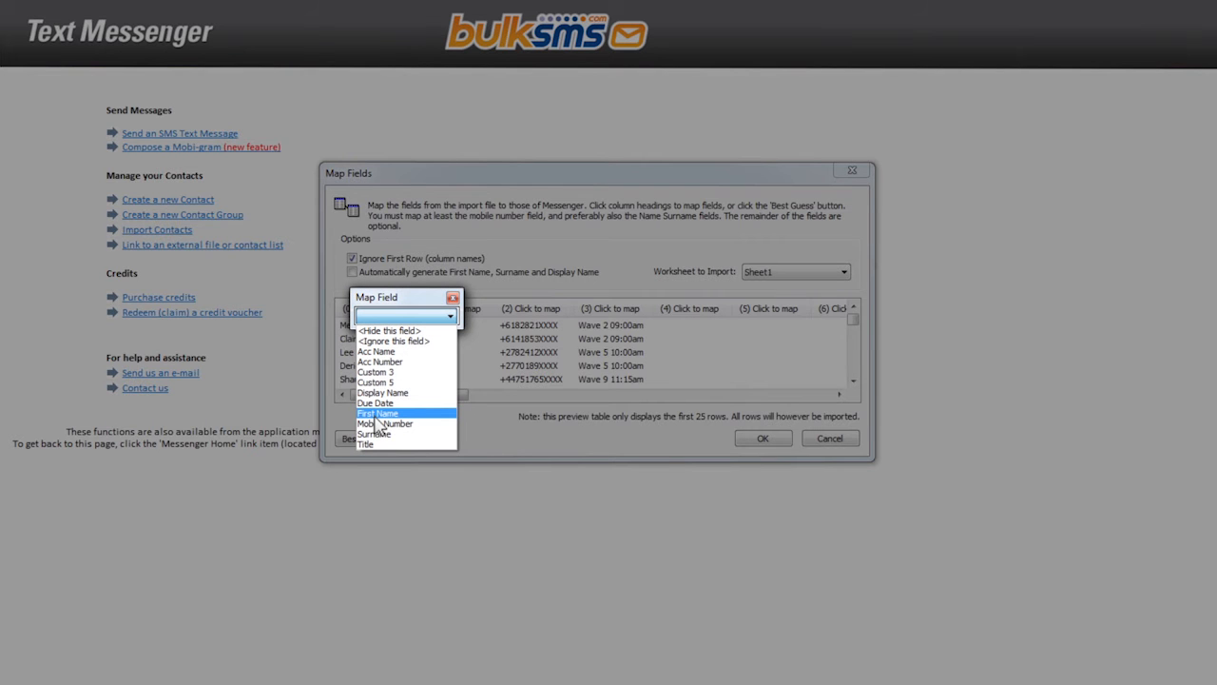
{"action": "left_click", "coordinate": [383, 413]}
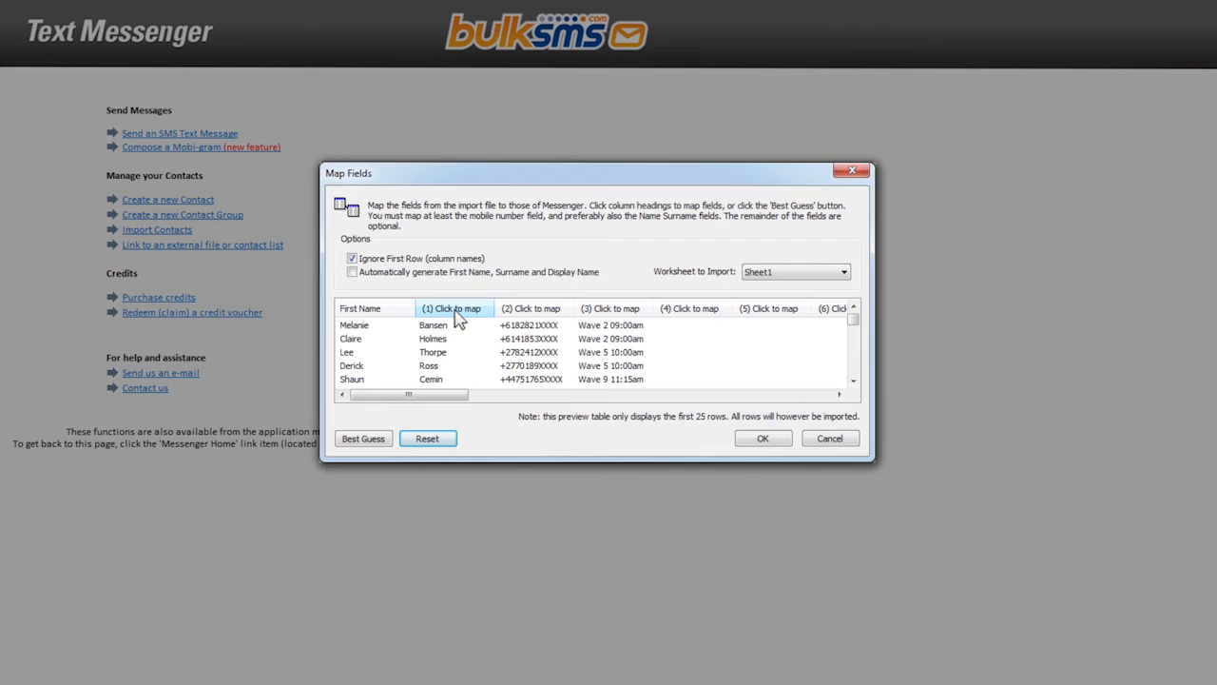
{"action": "left_click", "coordinate": [455, 308]}
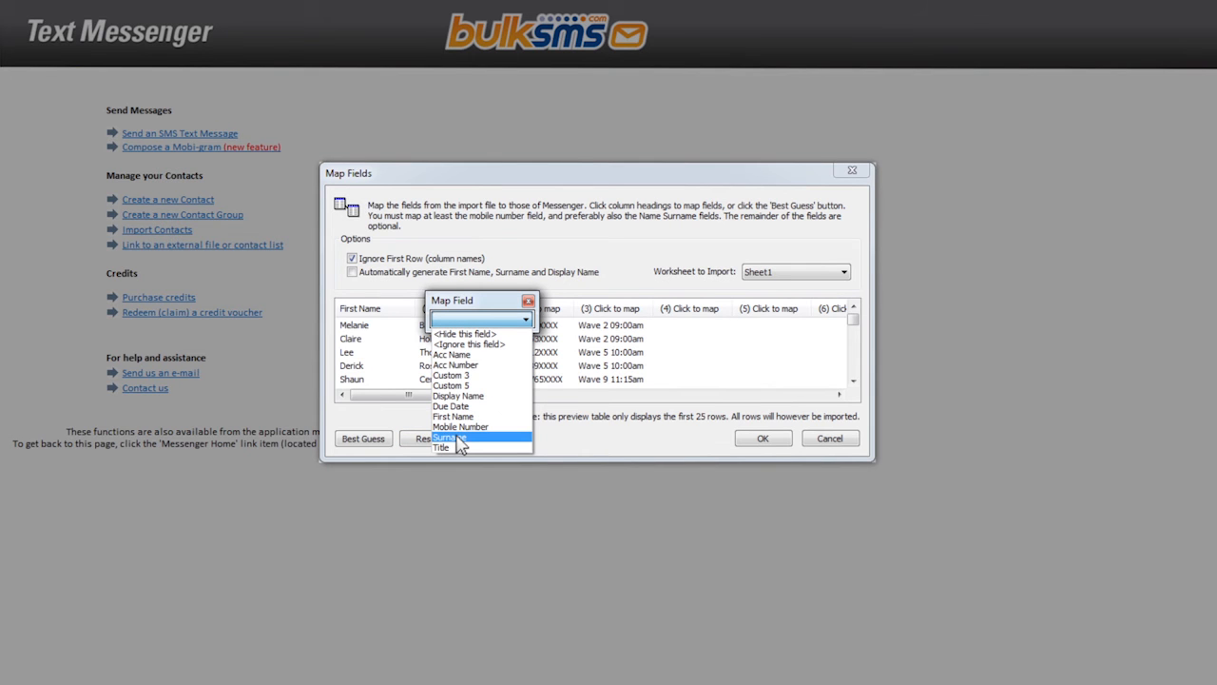
{"action": "left_click", "coordinate": [449, 436]}
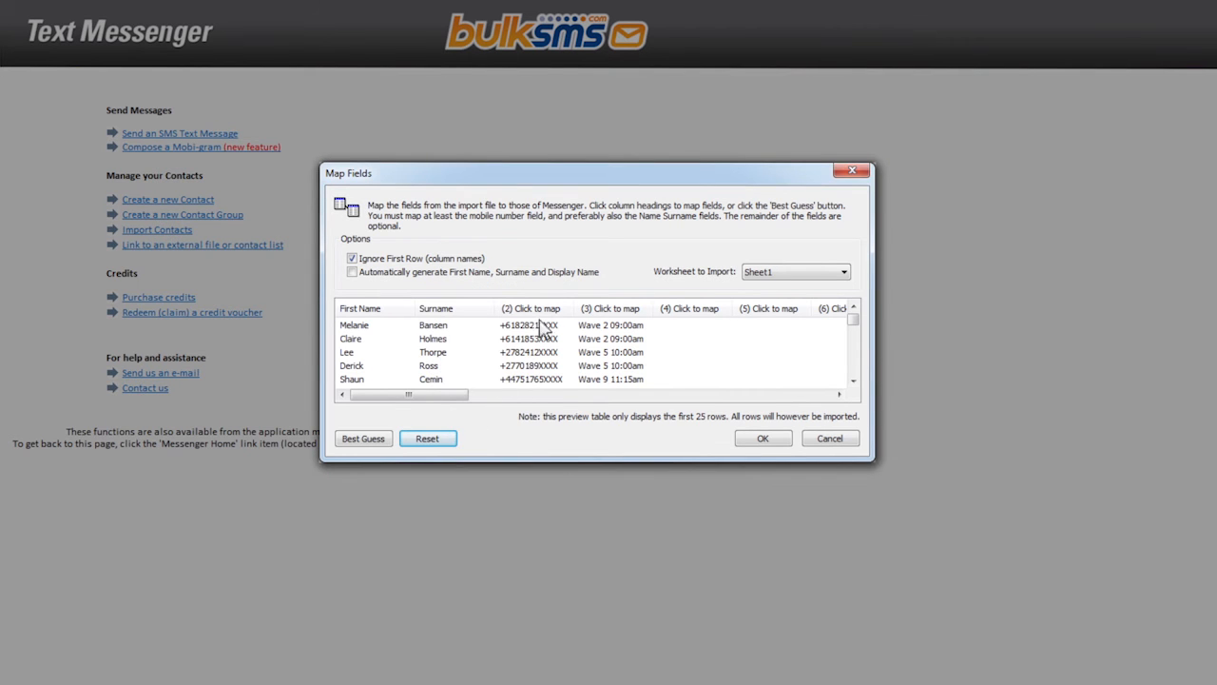
{"action": "left_click", "coordinate": [532, 308]}
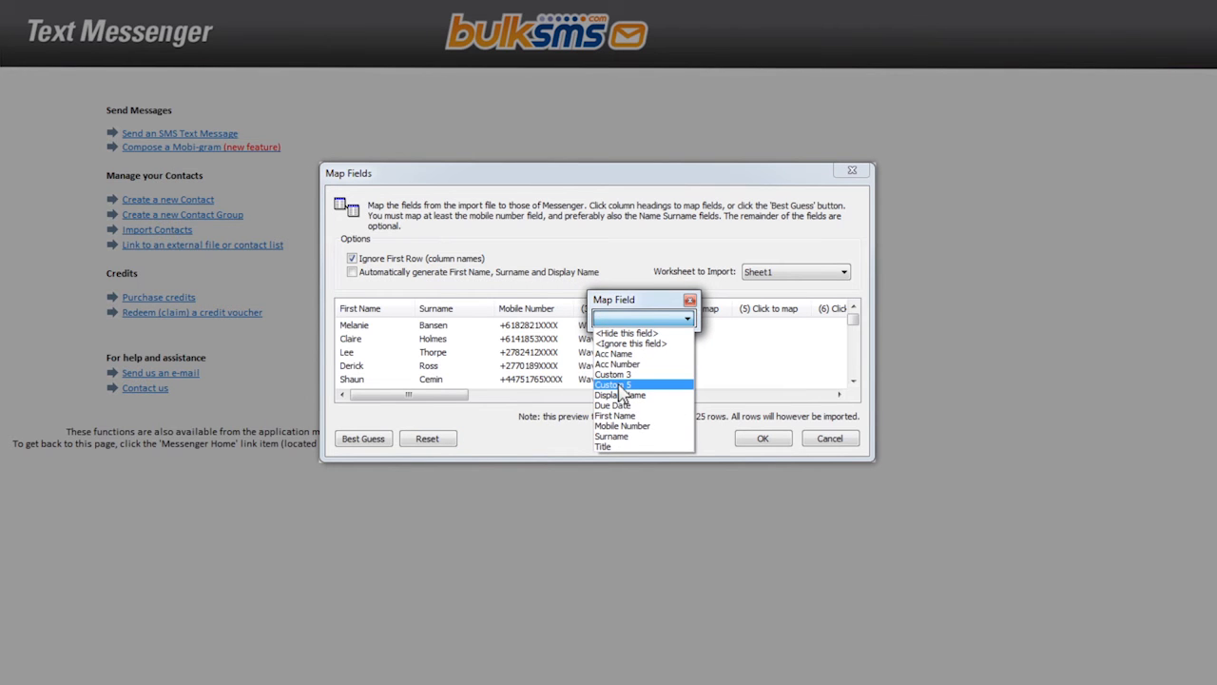
{"action": "left_click", "coordinate": [614, 386]}
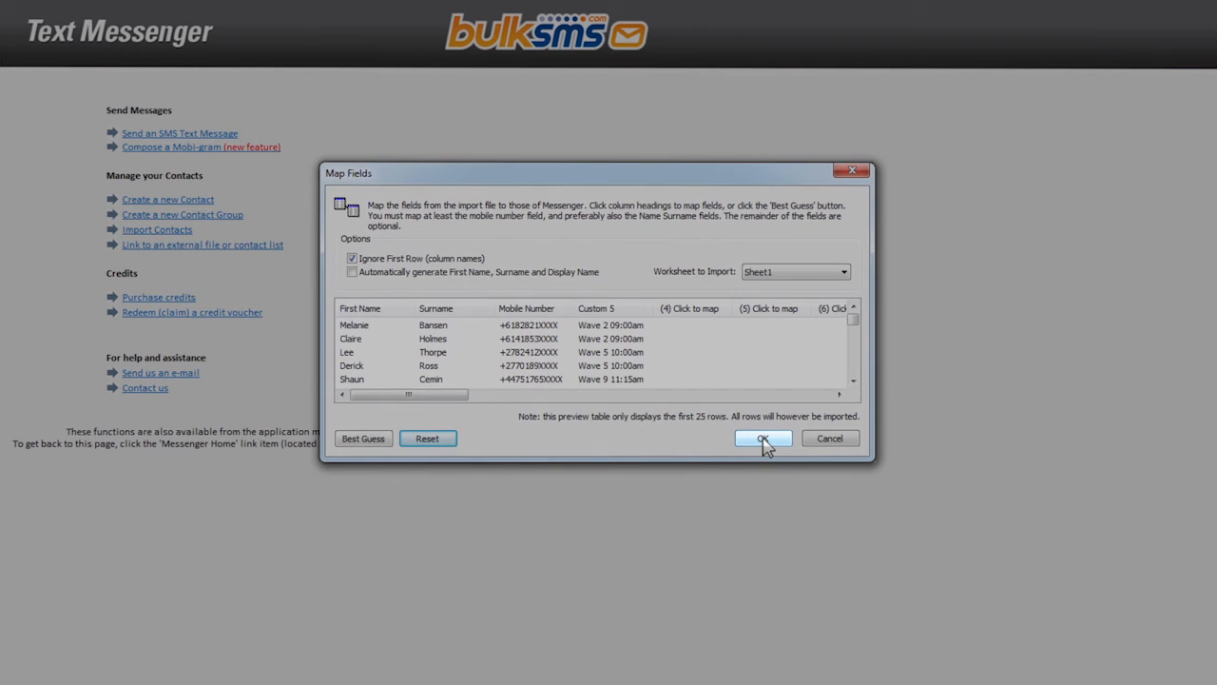
{"action": "left_click", "coordinate": [763, 438]}
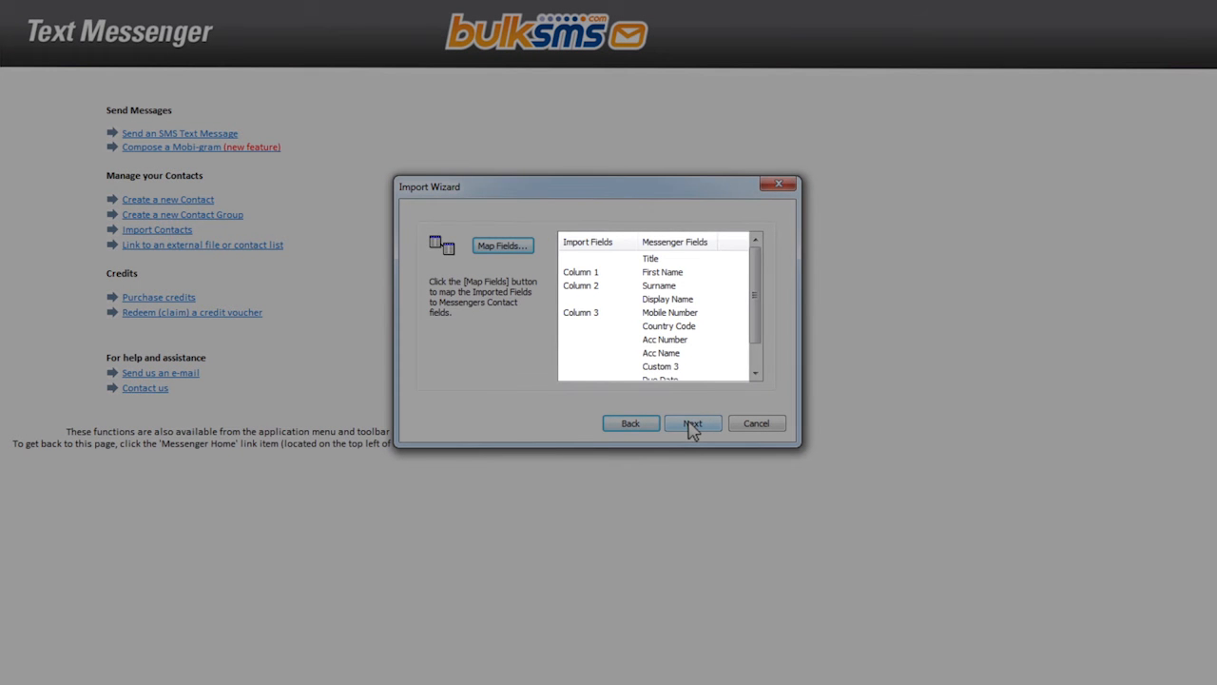
Add a contact group named New Group Name and tick it as the import target.
{"action": "left_click", "coordinate": [693, 423]}
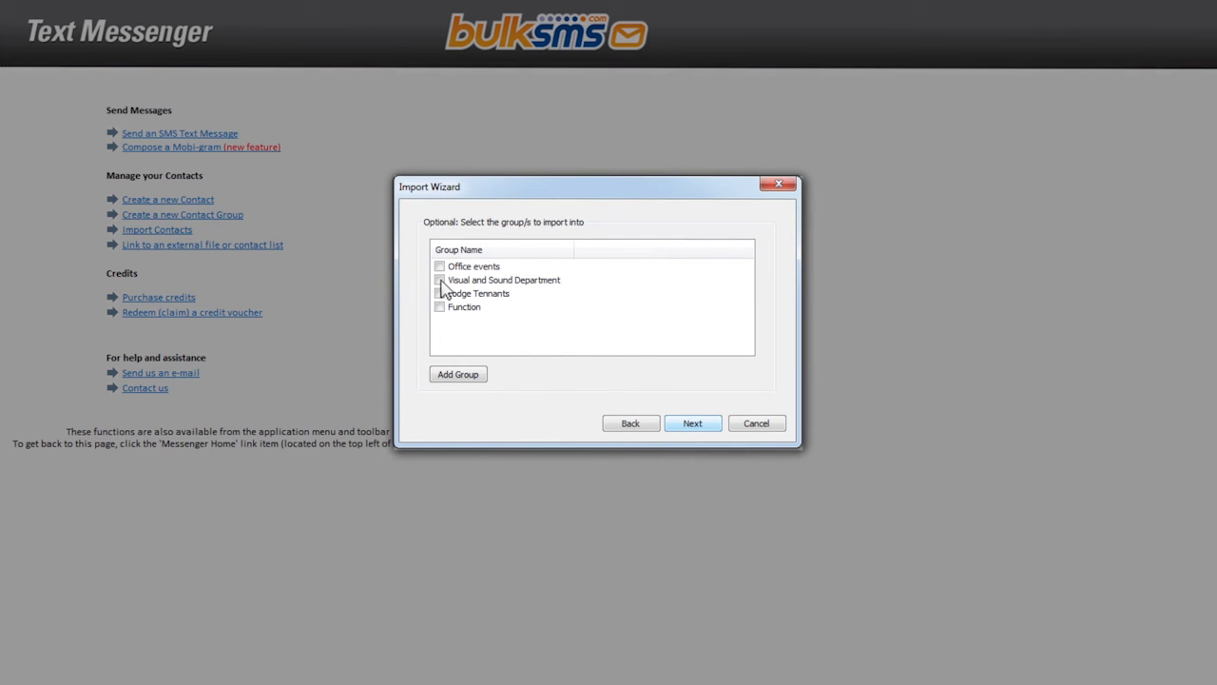
{"action": "left_click", "coordinate": [439, 280]}
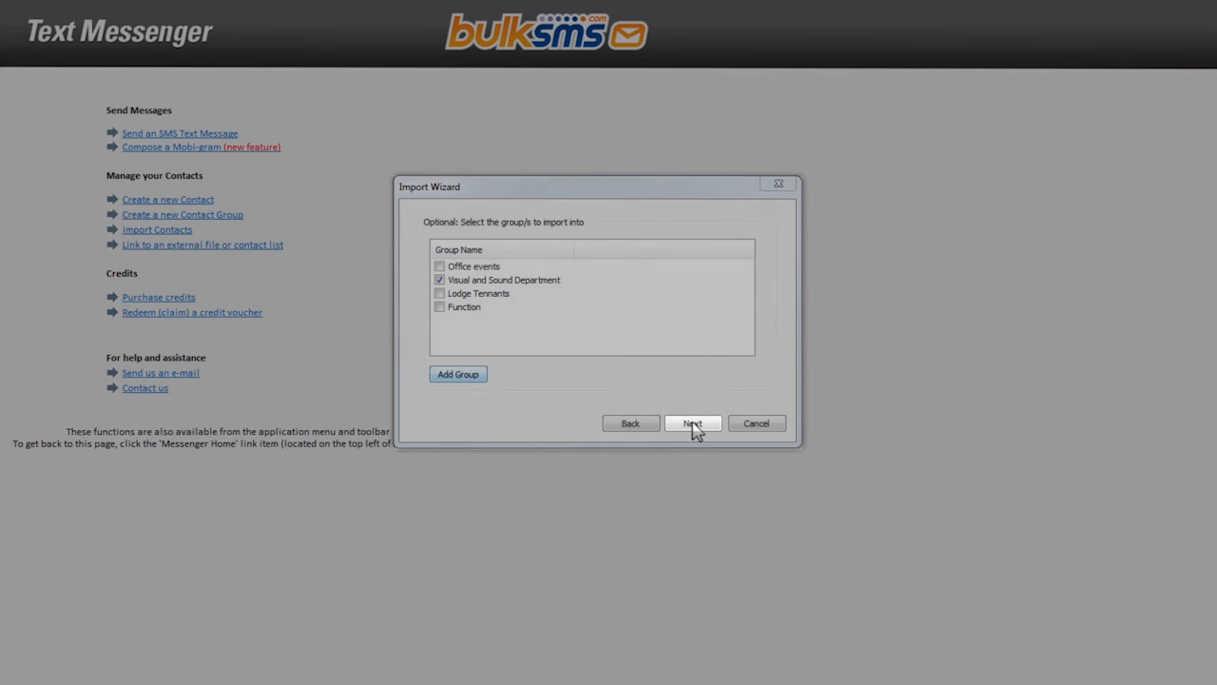
{"action": "mouse_move", "coordinate": [567, 403]}
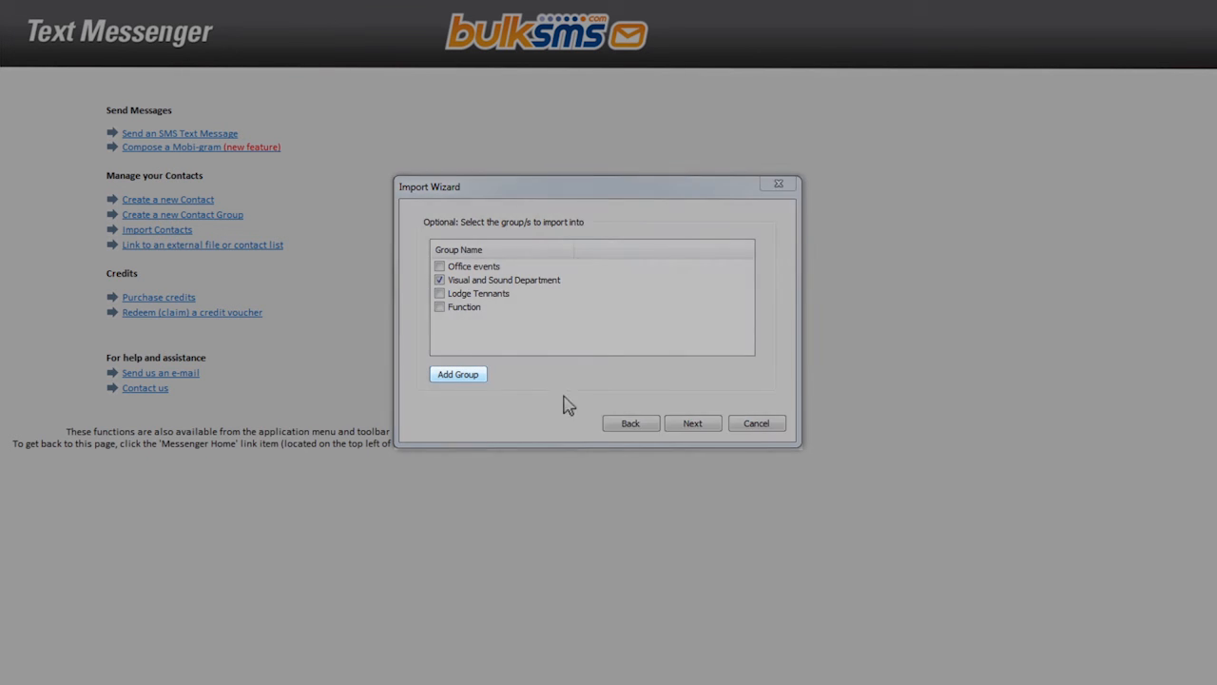
{"action": "left_click", "coordinate": [457, 373]}
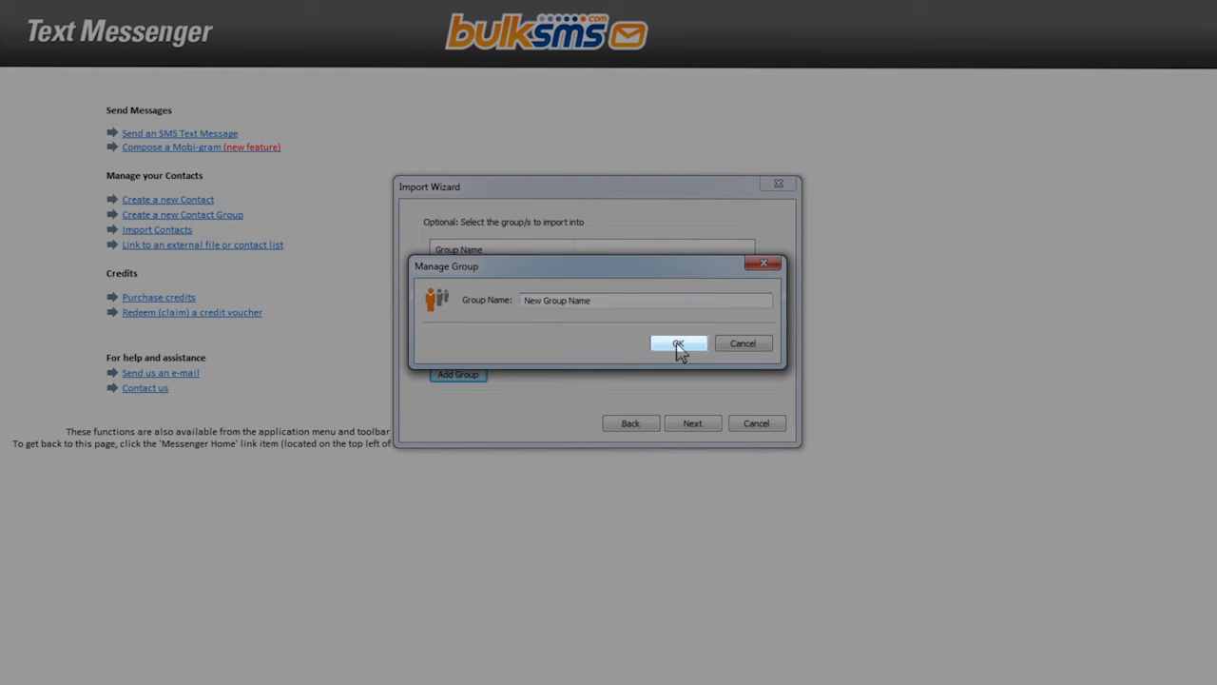
{"action": "left_click", "coordinate": [678, 343]}
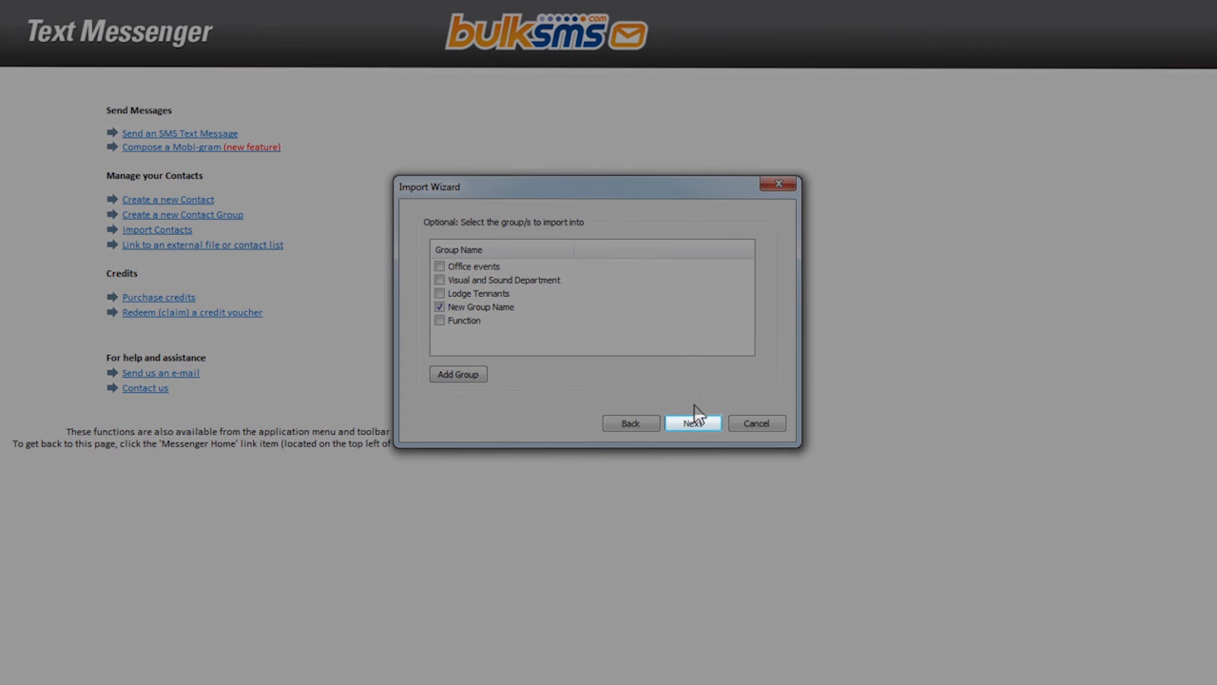
{"action": "left_click", "coordinate": [694, 422]}
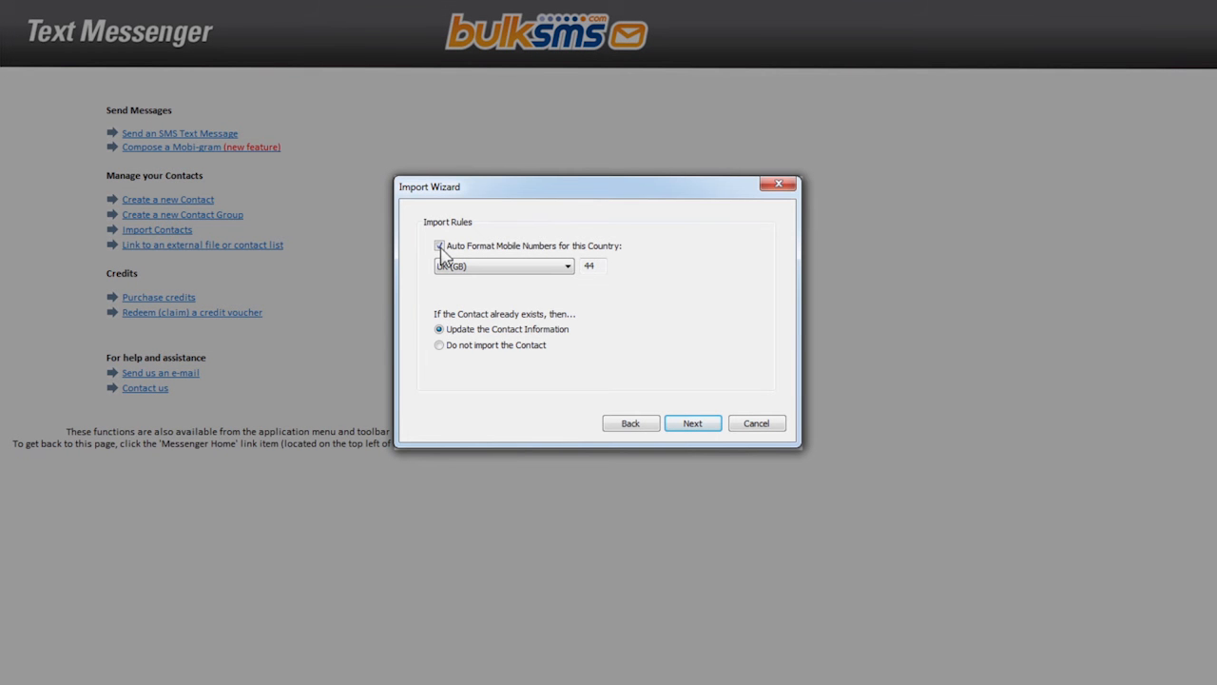
Untick Auto Format Mobile Numbers, keeping Update the Contact Information selected, and proceed.
{"action": "left_click", "coordinate": [439, 245]}
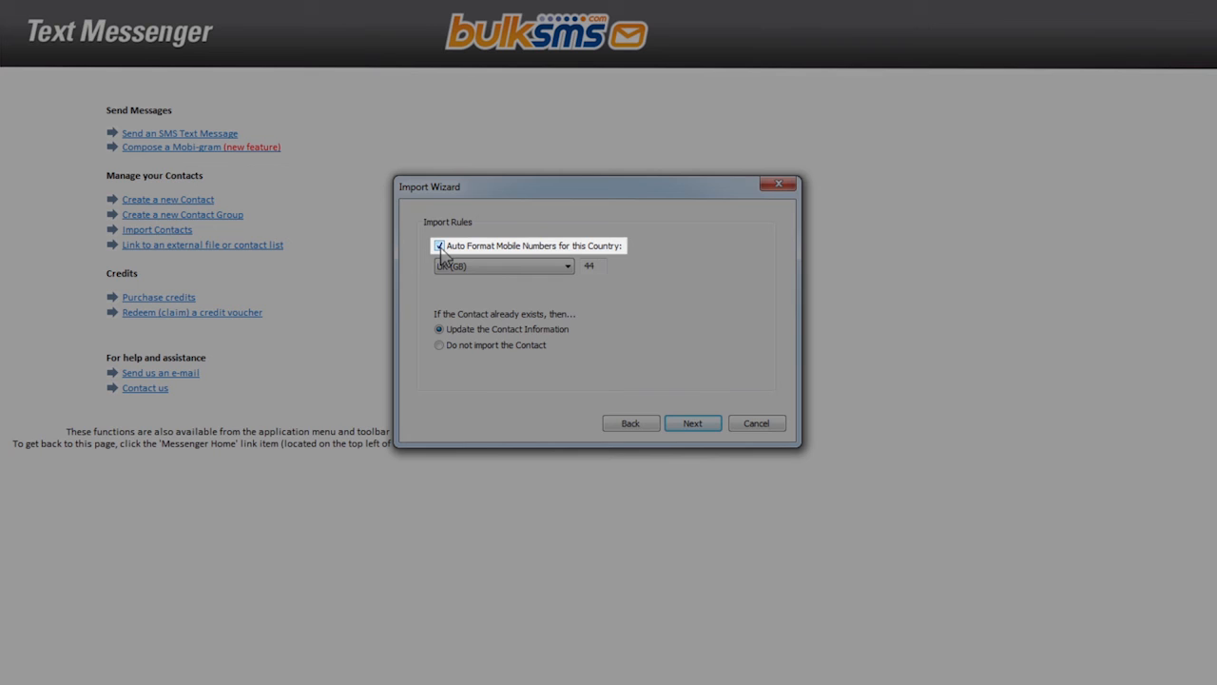
{"action": "left_click", "coordinate": [442, 245]}
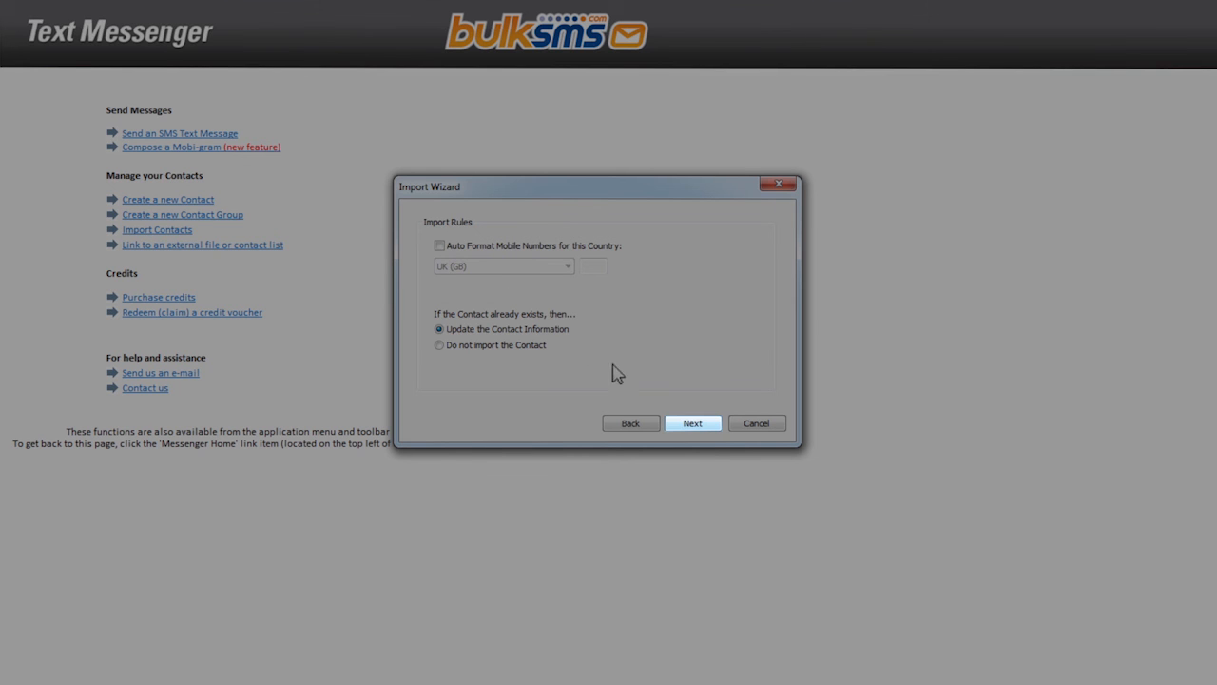
{"action": "left_click", "coordinate": [694, 423]}
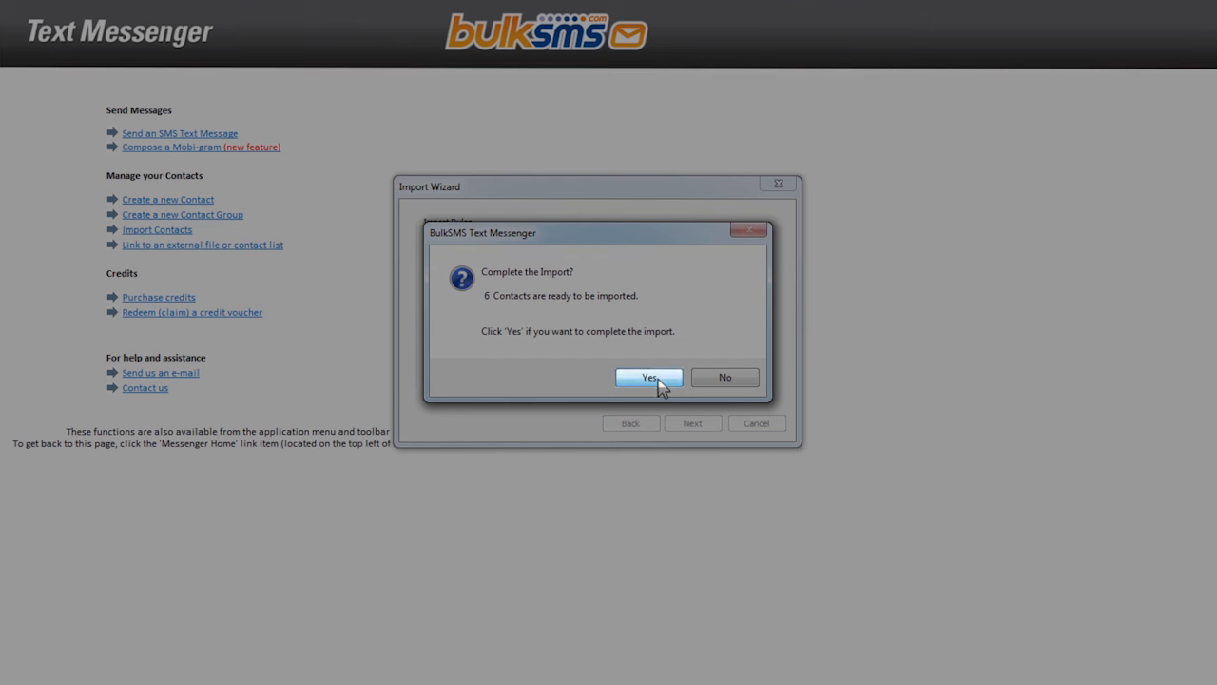
Confirm importing the 6 contacts and close the import results with Finish.
{"action": "left_click", "coordinate": [648, 377]}
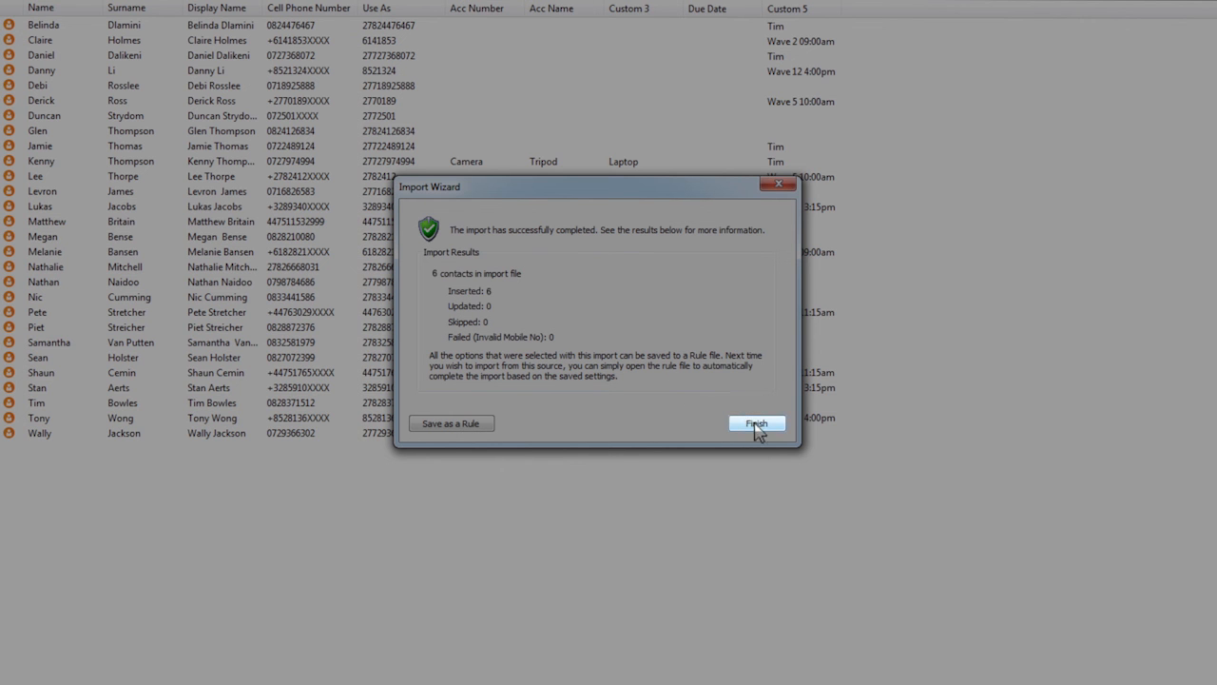
{"action": "left_click", "coordinate": [757, 422]}
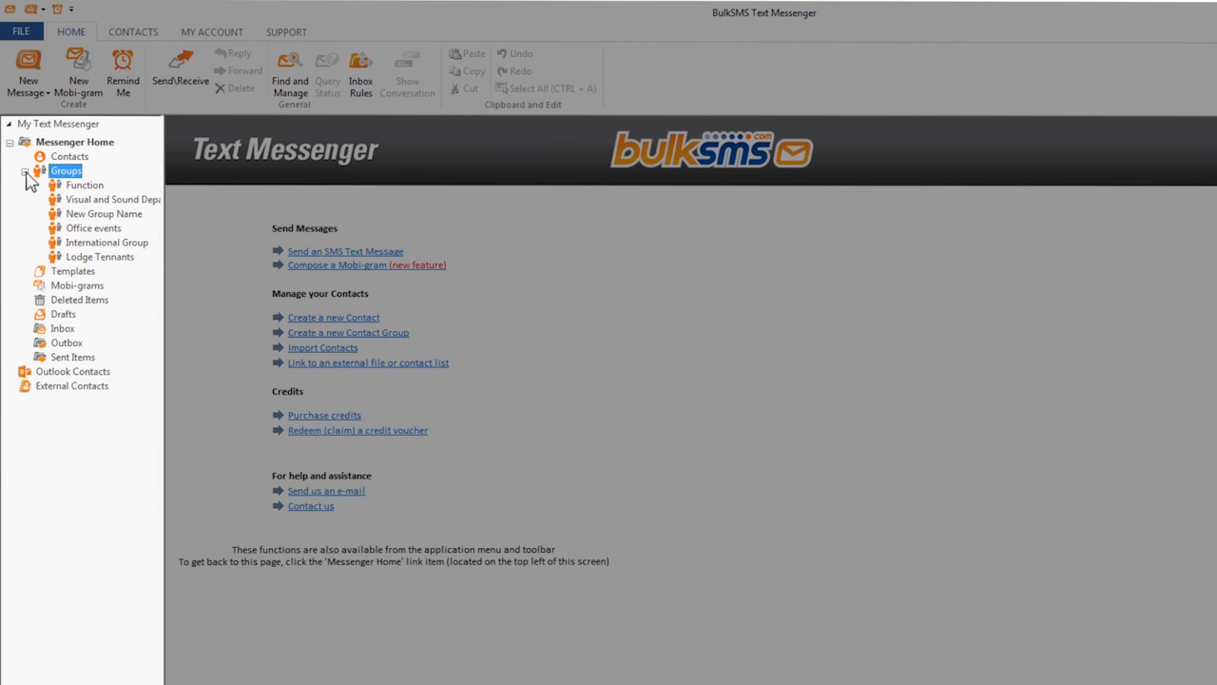
{"action": "mouse_move", "coordinate": [92, 219]}
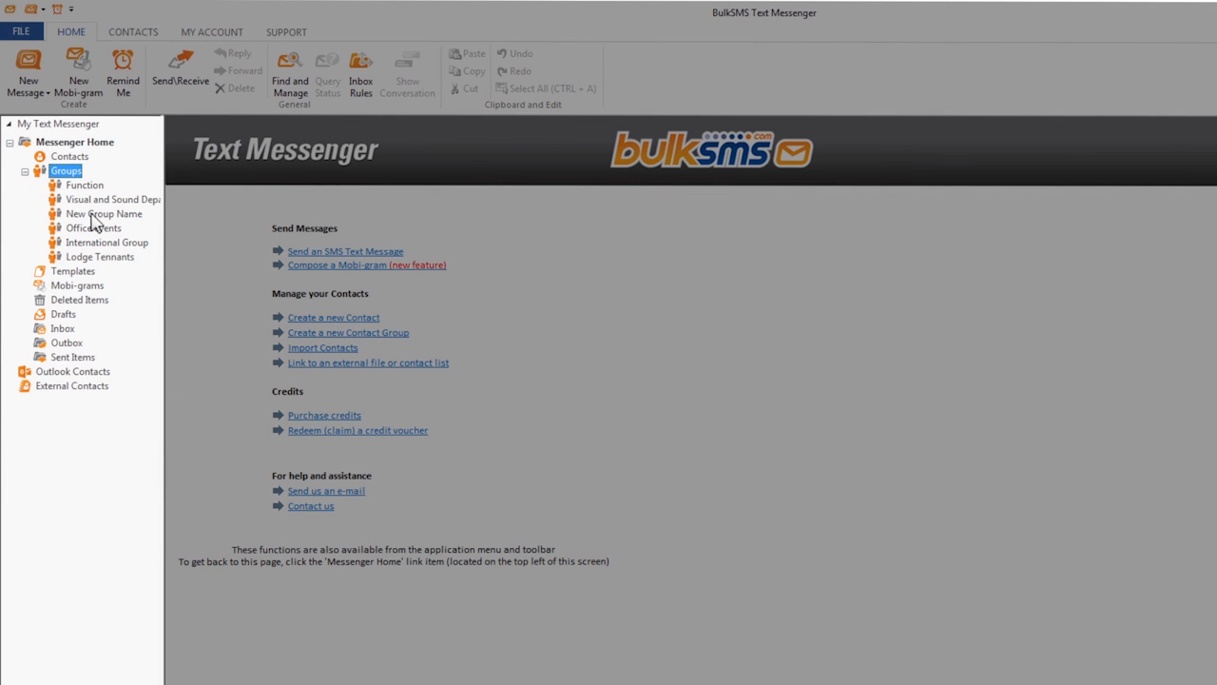